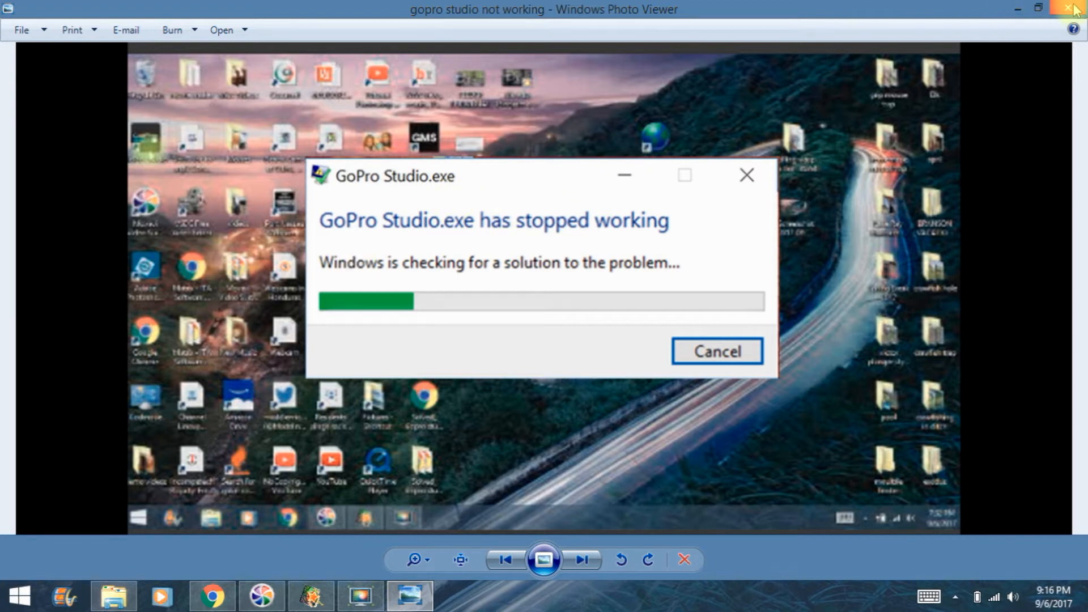
Step: Close the Windows Photo Viewer showing the GoPro Studio crash screenshot
click(1075, 8)
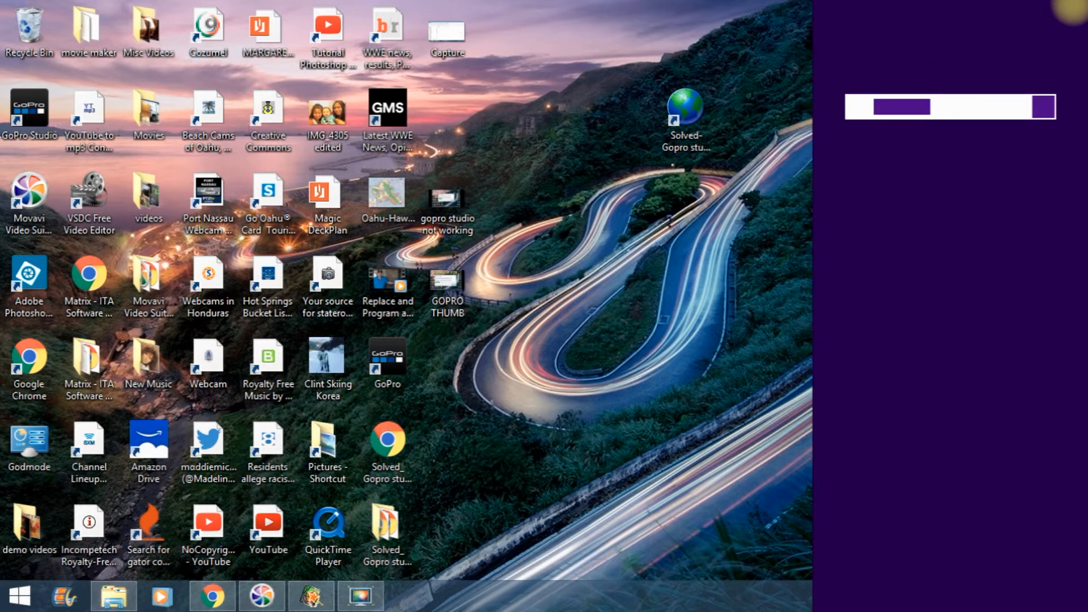
Step: Search Windows for 'TASK MAnager' and launch Task Manager from the results
text(T)
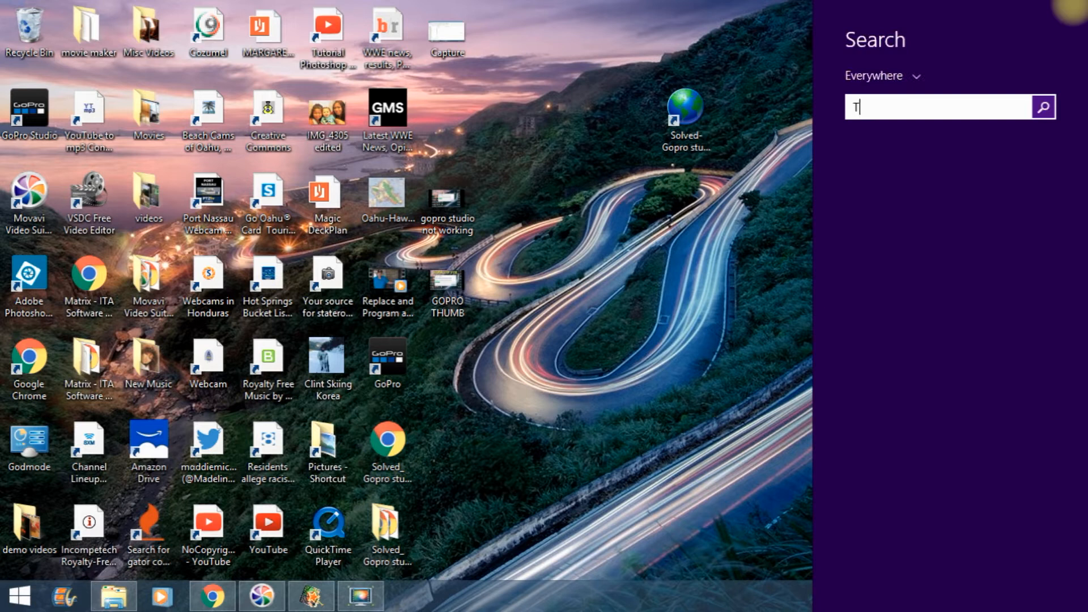
text(ASK MAnager)
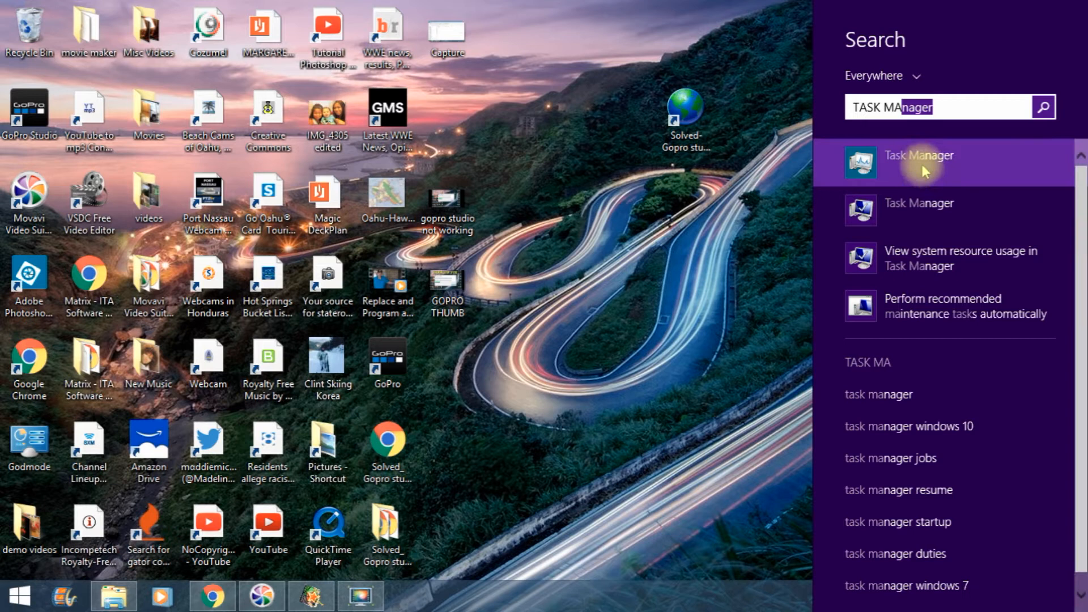
click(919, 163)
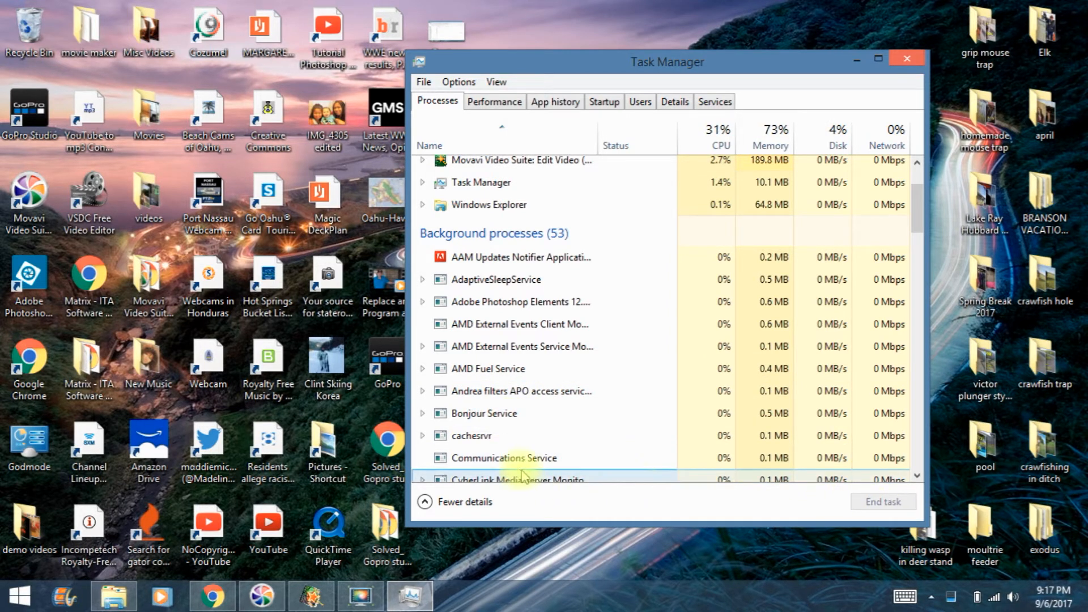
Step: Select the cachesrvr process row, then close Task Manager without ending it
click(471, 436)
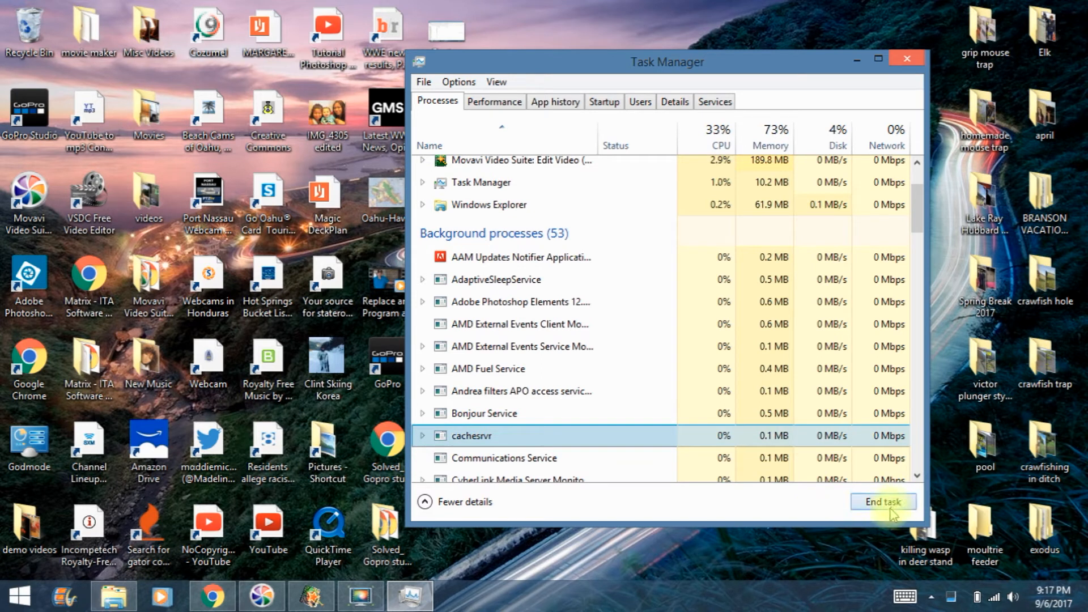
mouse_move(885, 86)
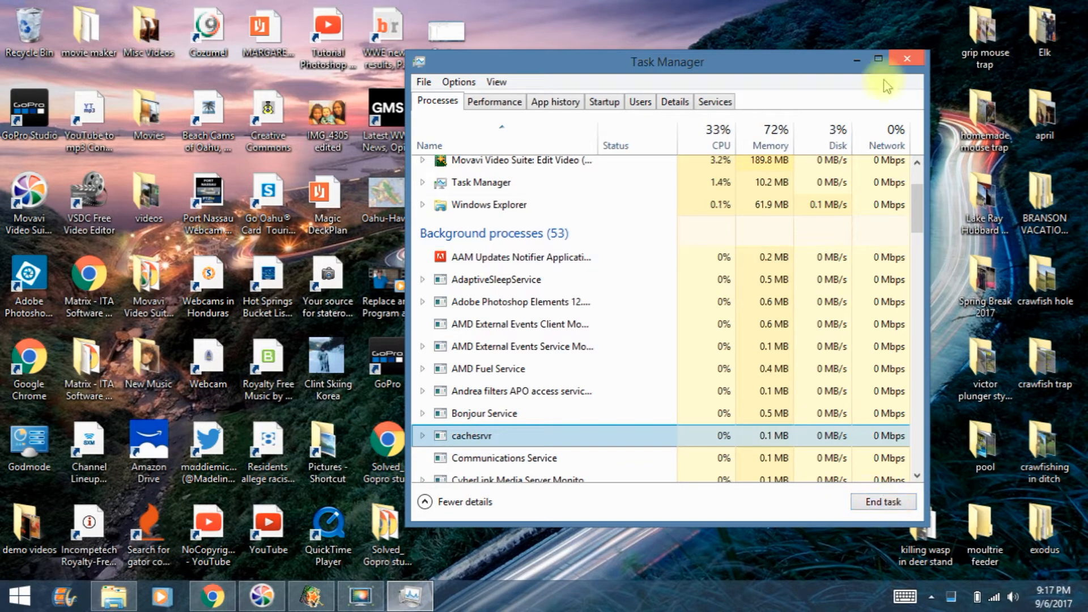
click(906, 59)
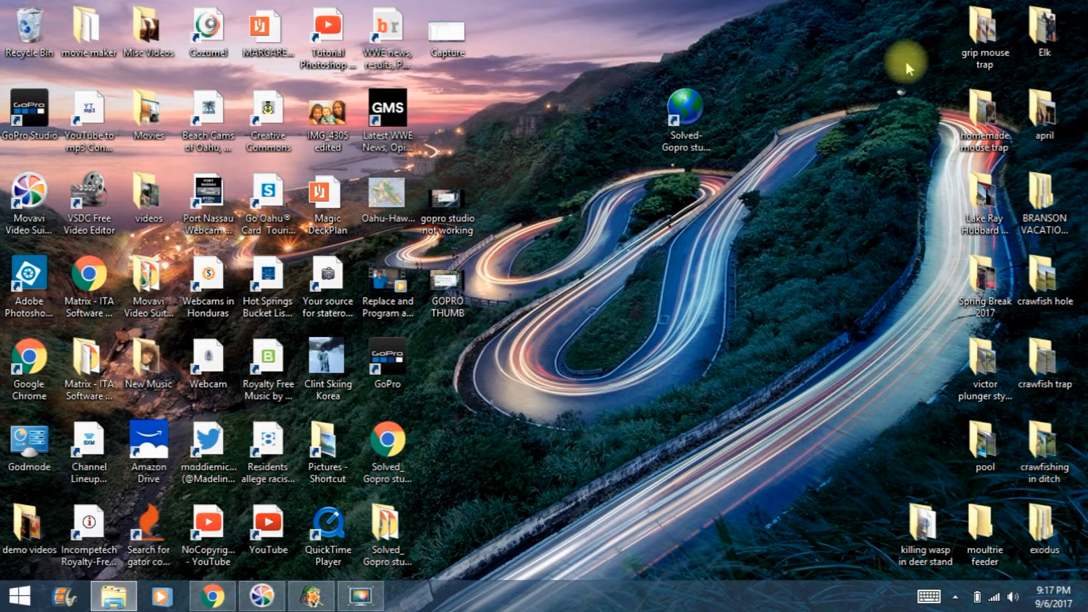
mouse_move(708, 167)
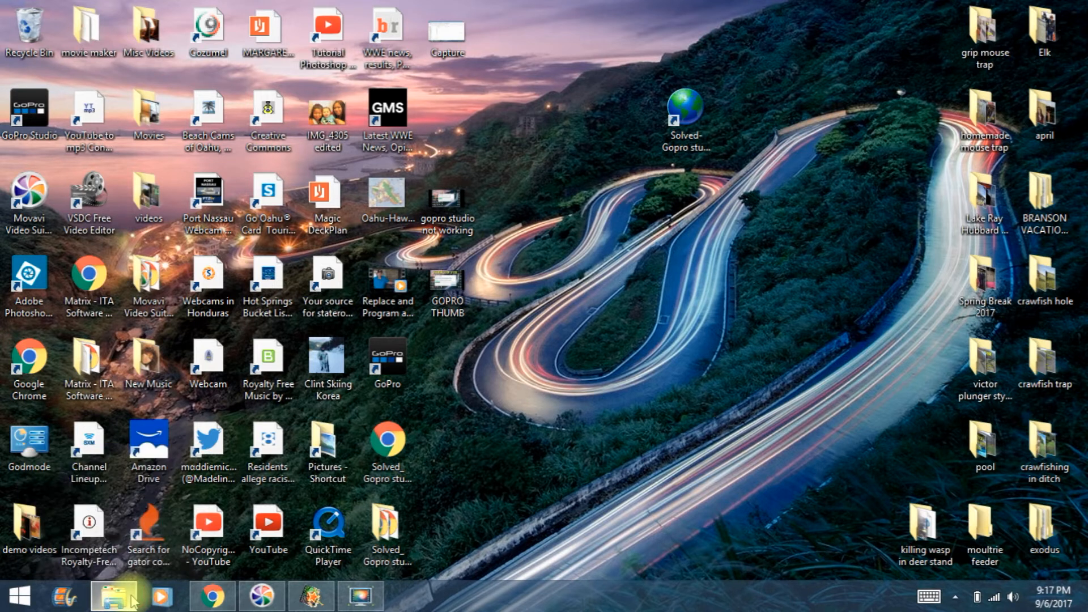
Step: Launch File Explorer from the taskbar, landing on This PC
click(113, 596)
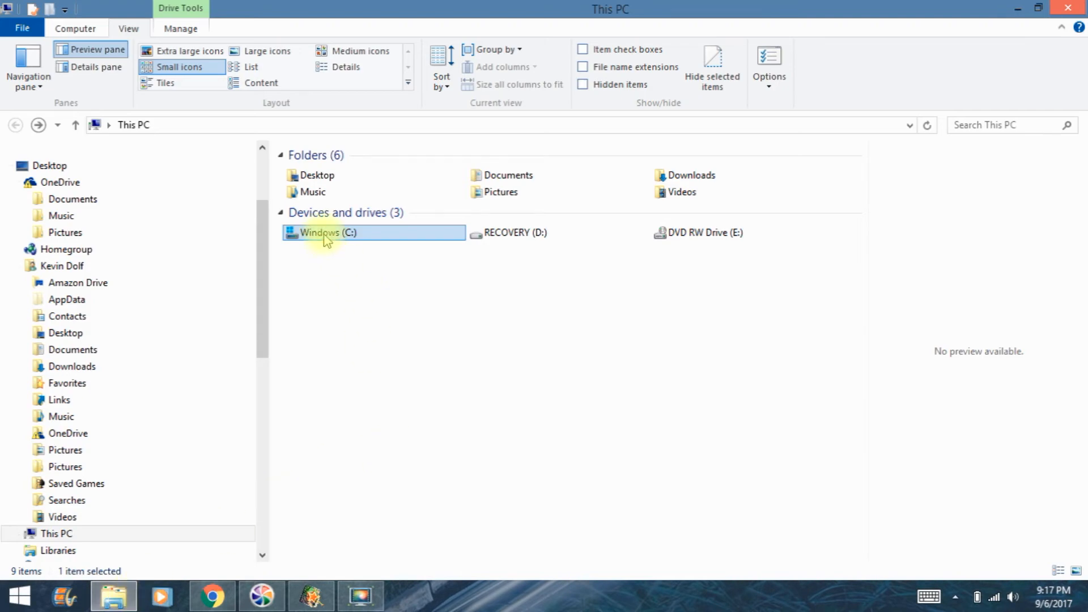
Step: Navigate from Windows (C:) through Users into the Kevin profile folder
double_click(327, 233)
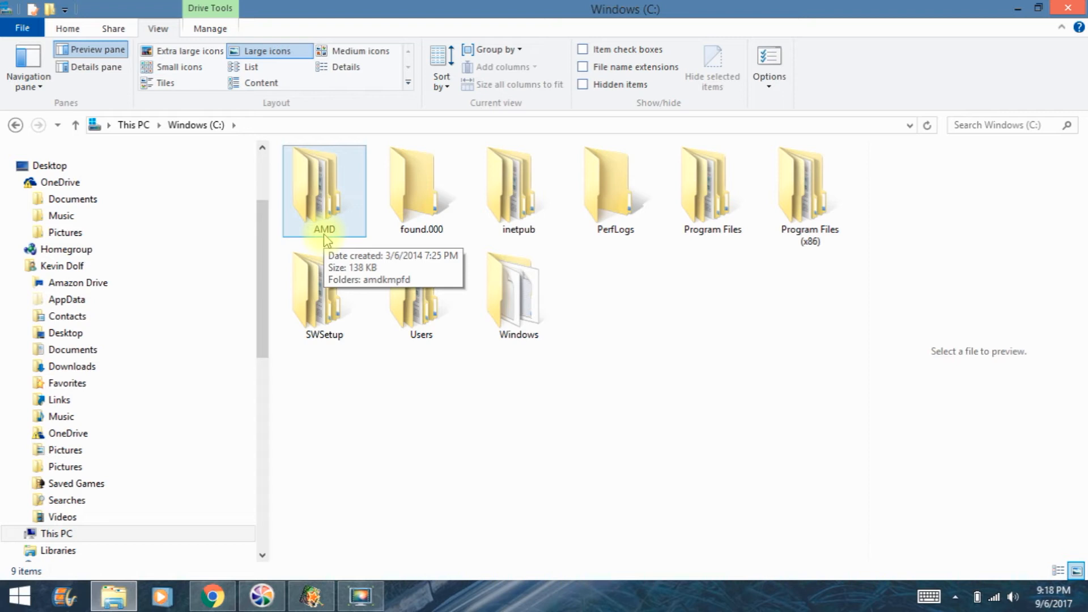
click(420, 299)
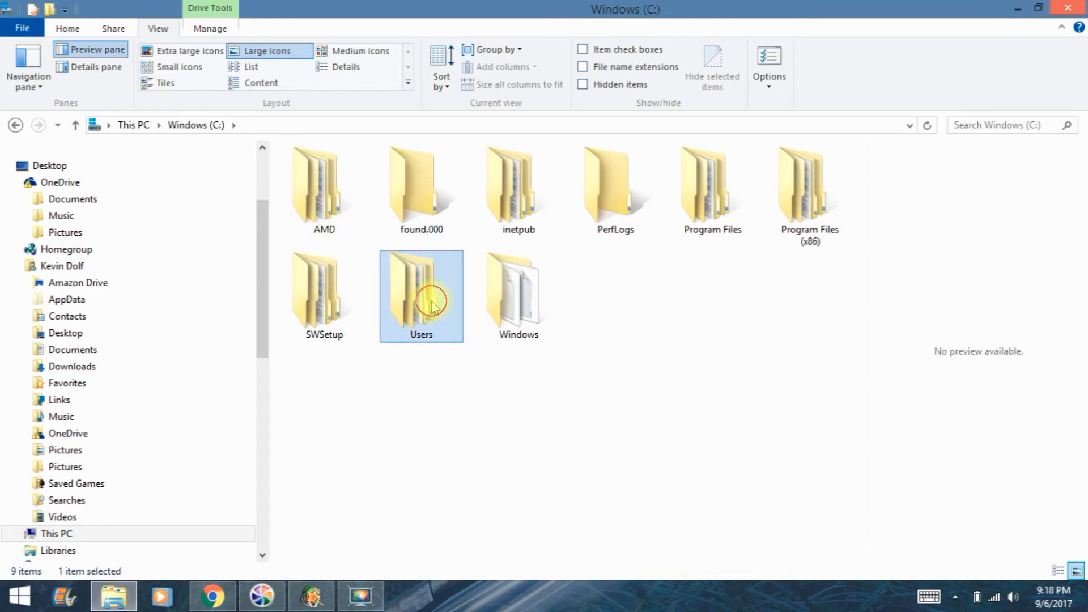
double_click(420, 286)
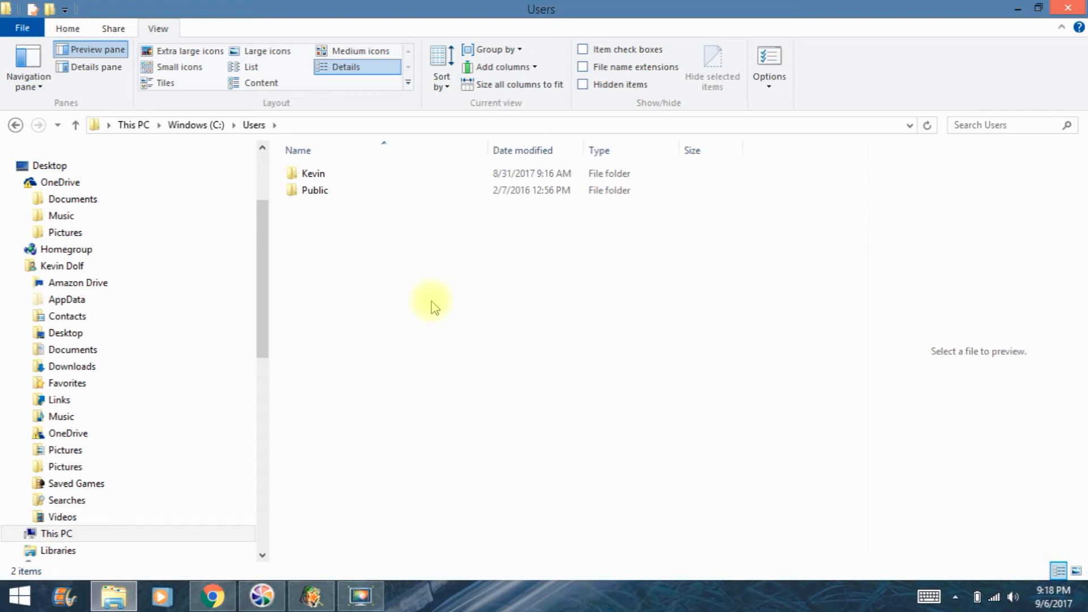
click(313, 173)
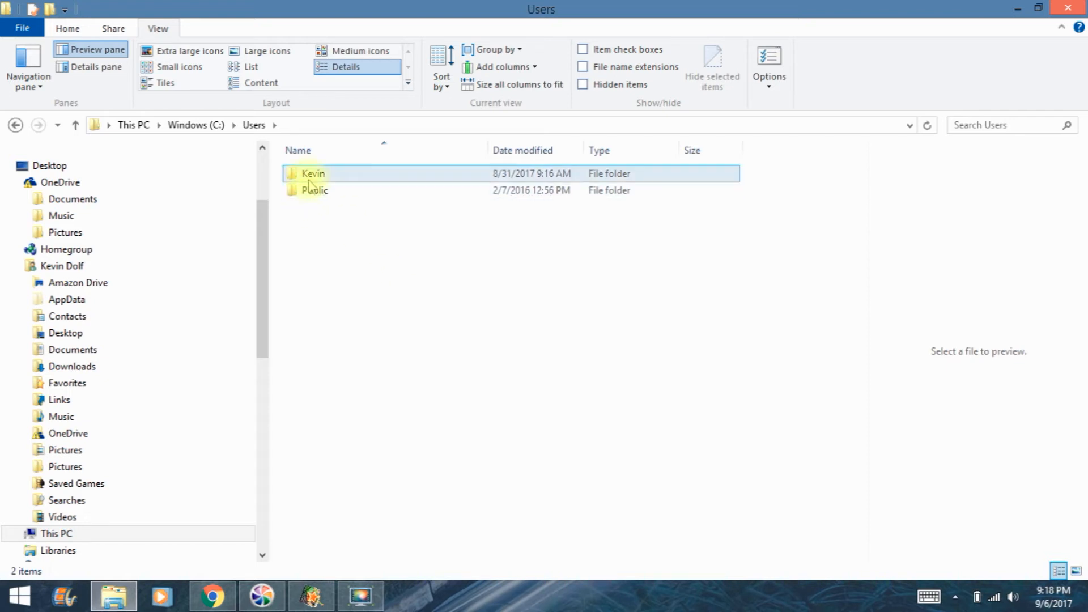
double_click(313, 174)
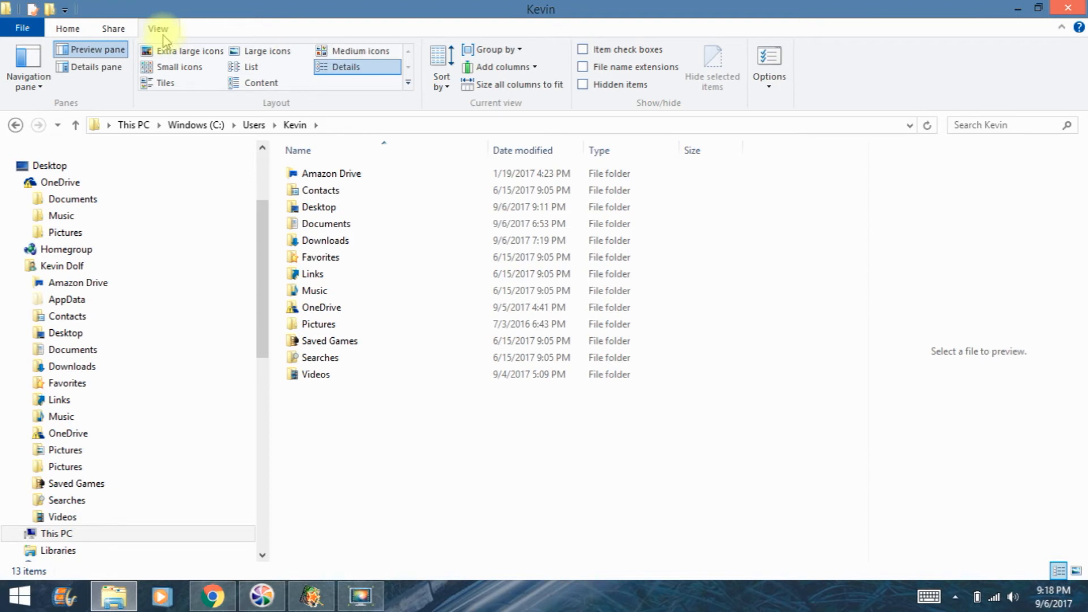
mouse_move(172, 36)
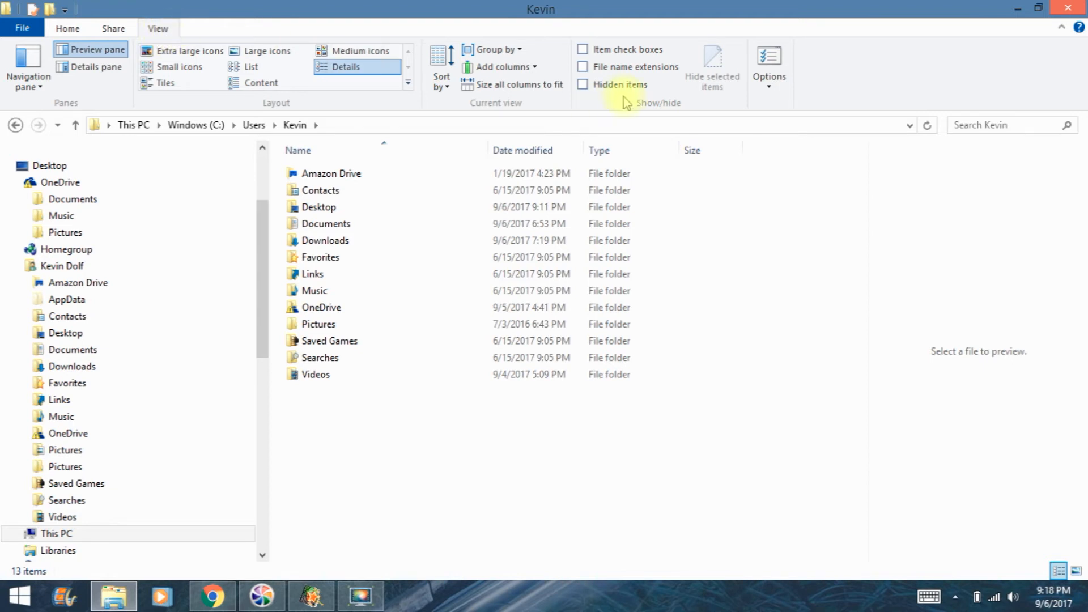
mouse_move(621, 84)
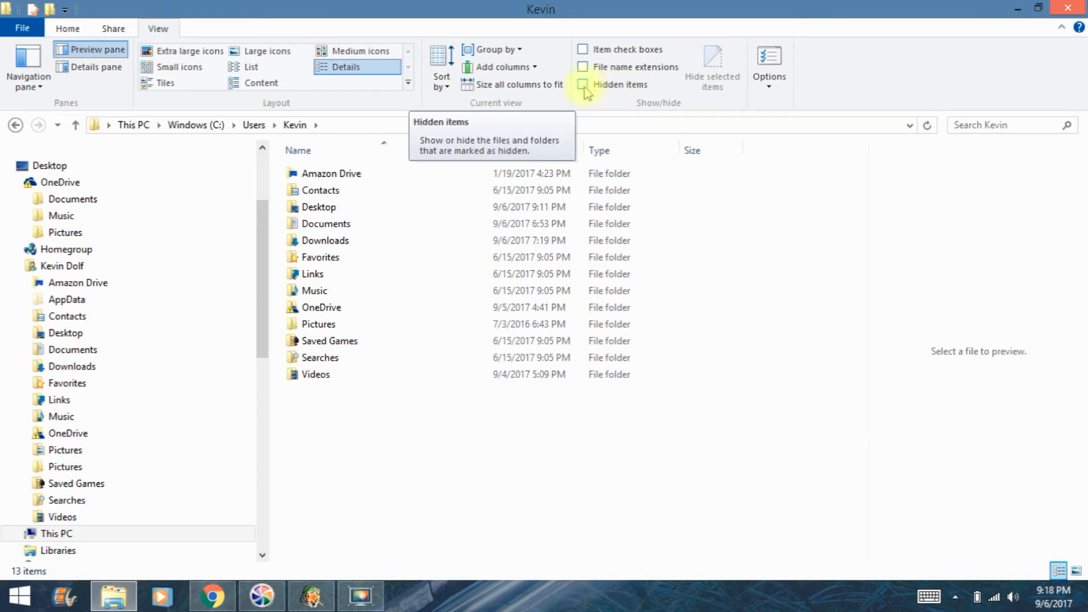
Step: Enable Hidden items on the View ribbon and enter the now-visible AppData folder
click(584, 83)
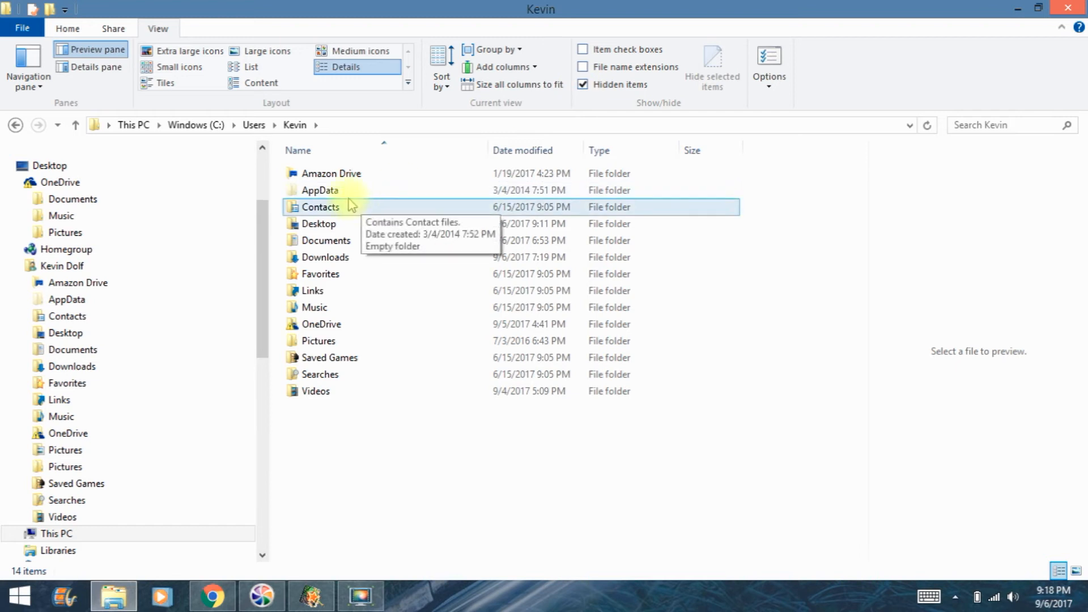
mouse_move(347, 190)
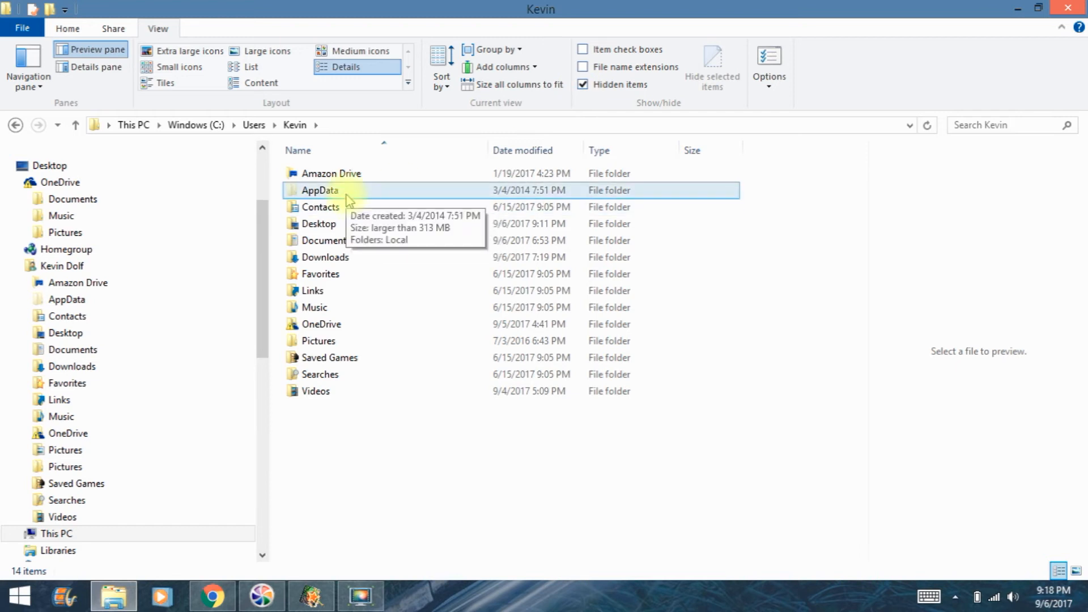
click(712, 67)
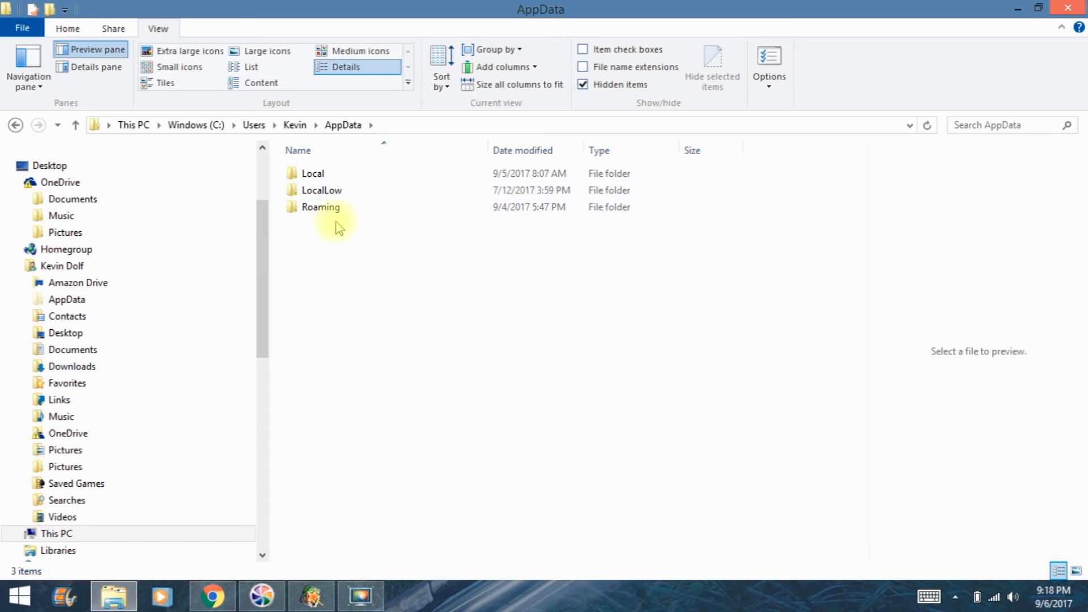
Step: Go into Roaming, then the GoPro folder, and highlight the appsettings file
double_click(320, 207)
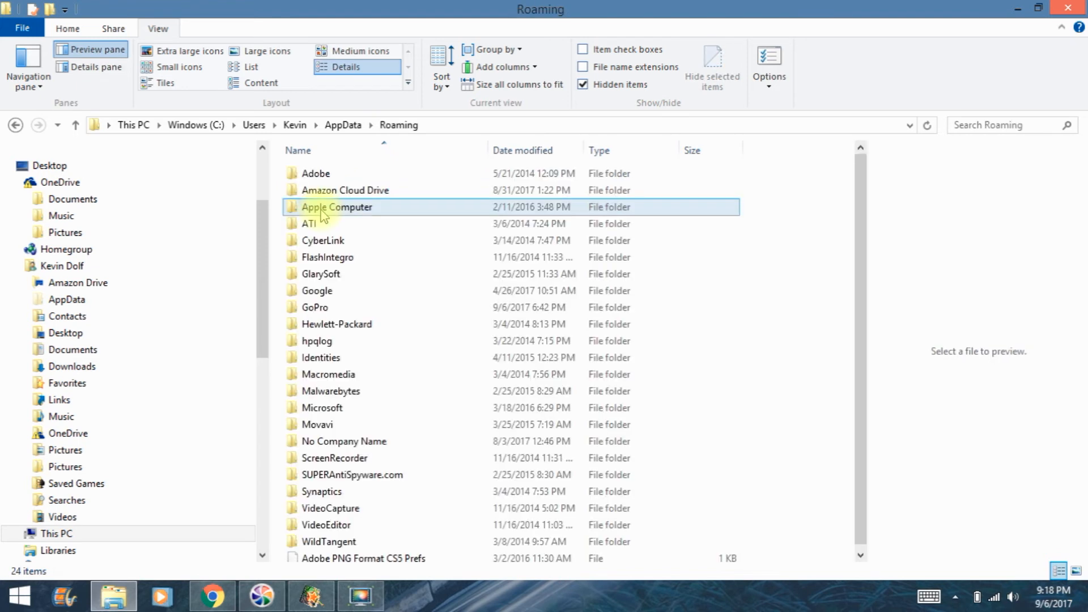
mouse_move(337, 207)
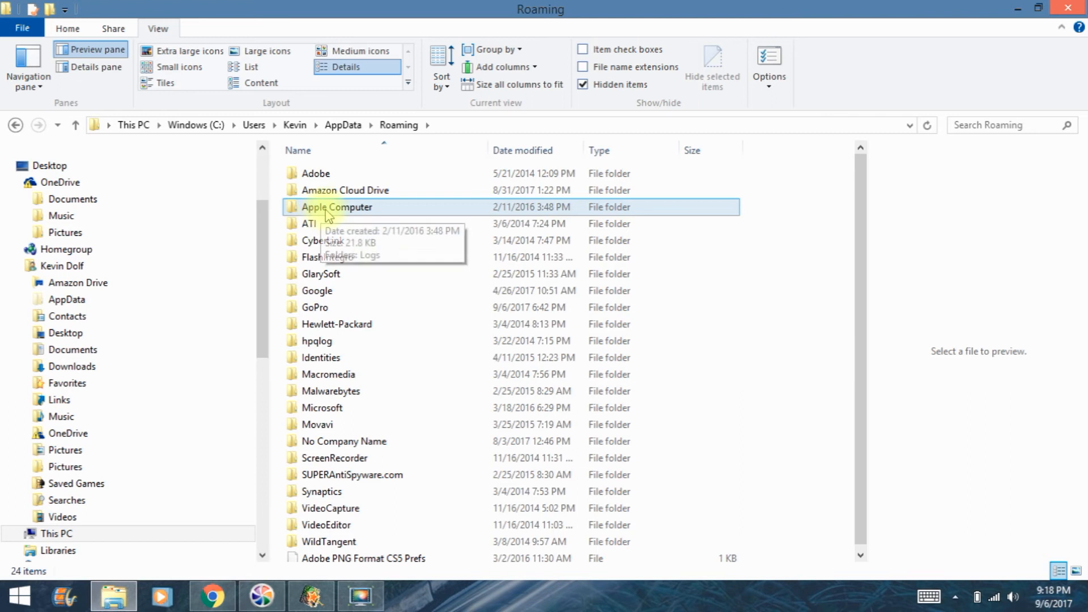
click(314, 306)
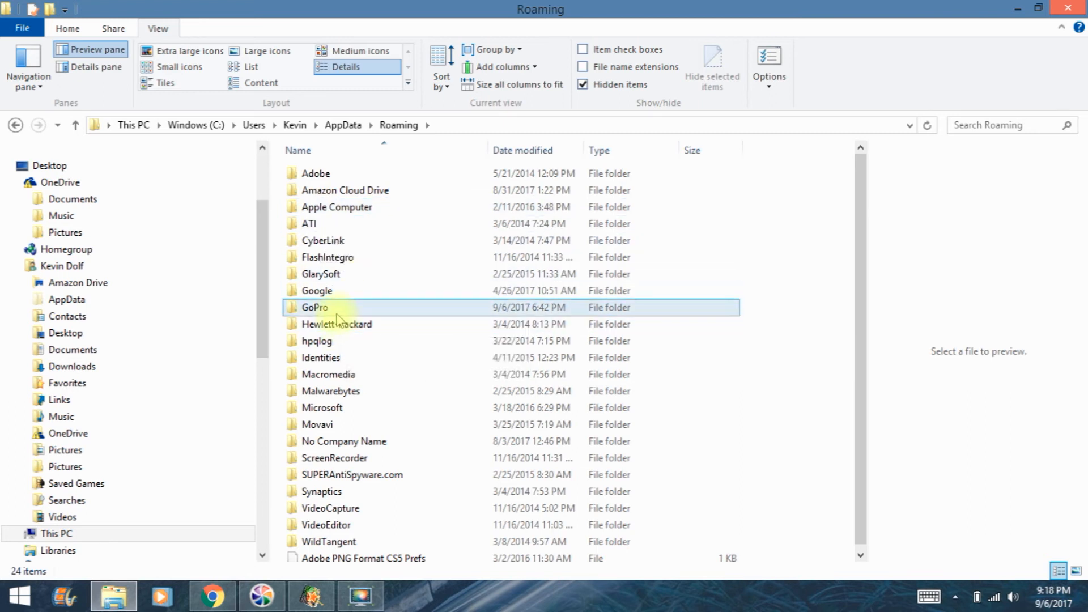
double_click(315, 307)
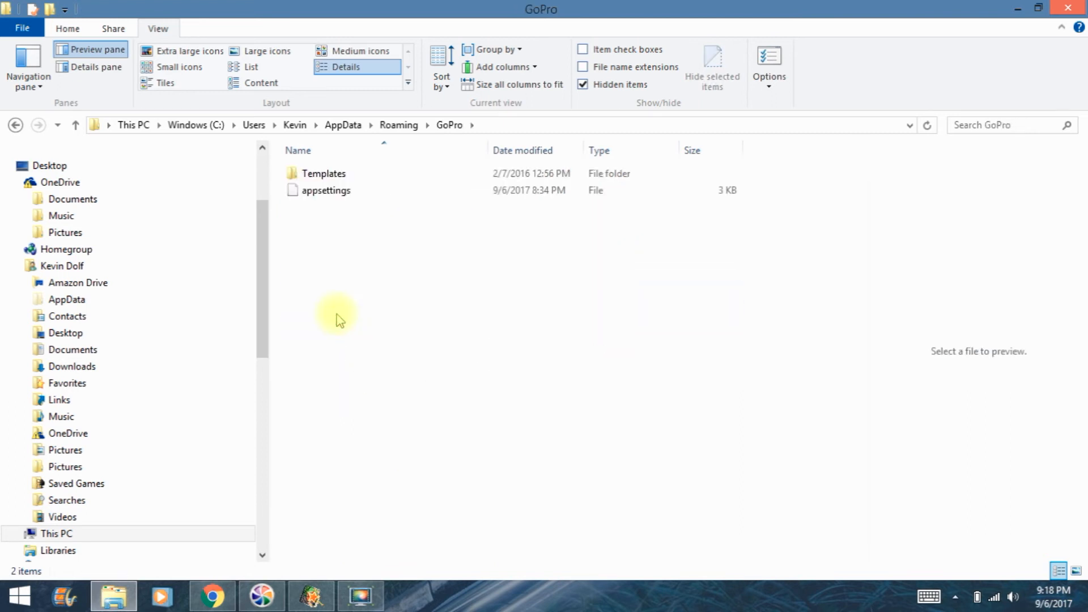
click(326, 190)
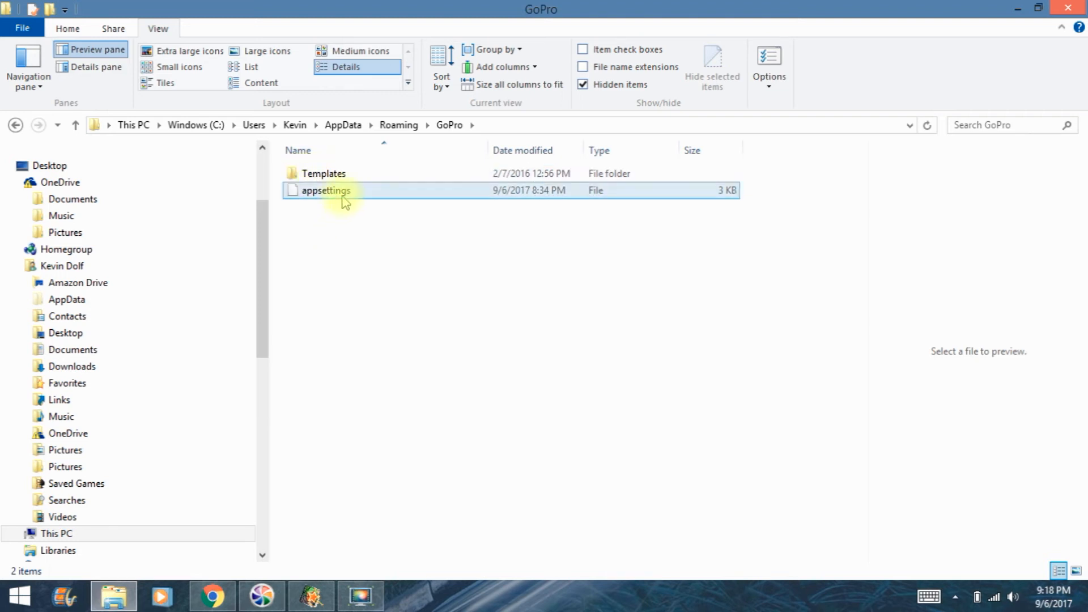
Step: Delete the appsettings file via its right-click menu
click(324, 190)
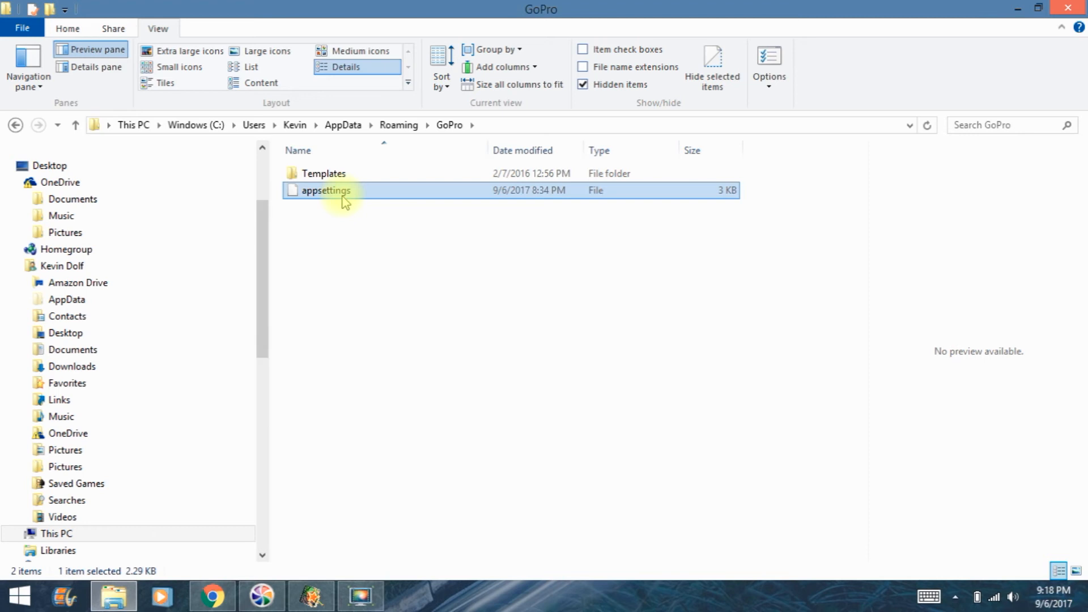
right_click(326, 190)
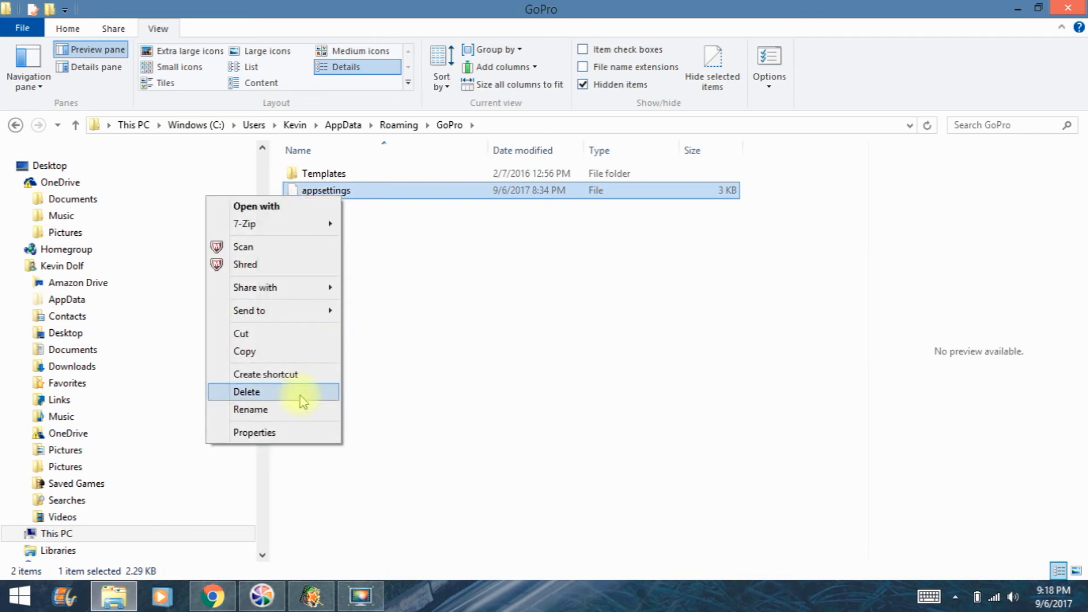
mouse_move(347, 398)
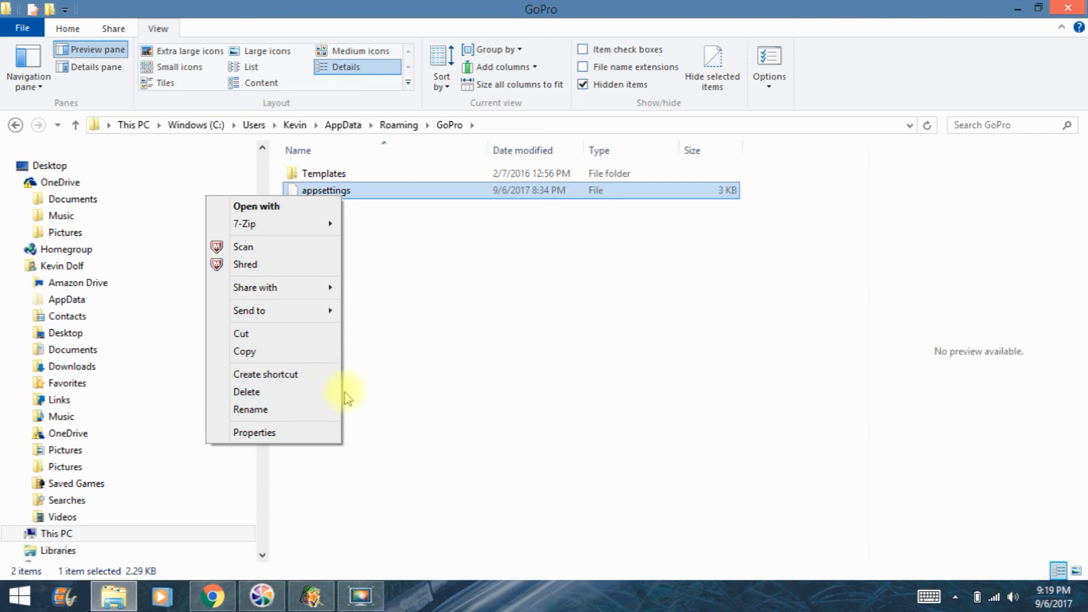
click(247, 392)
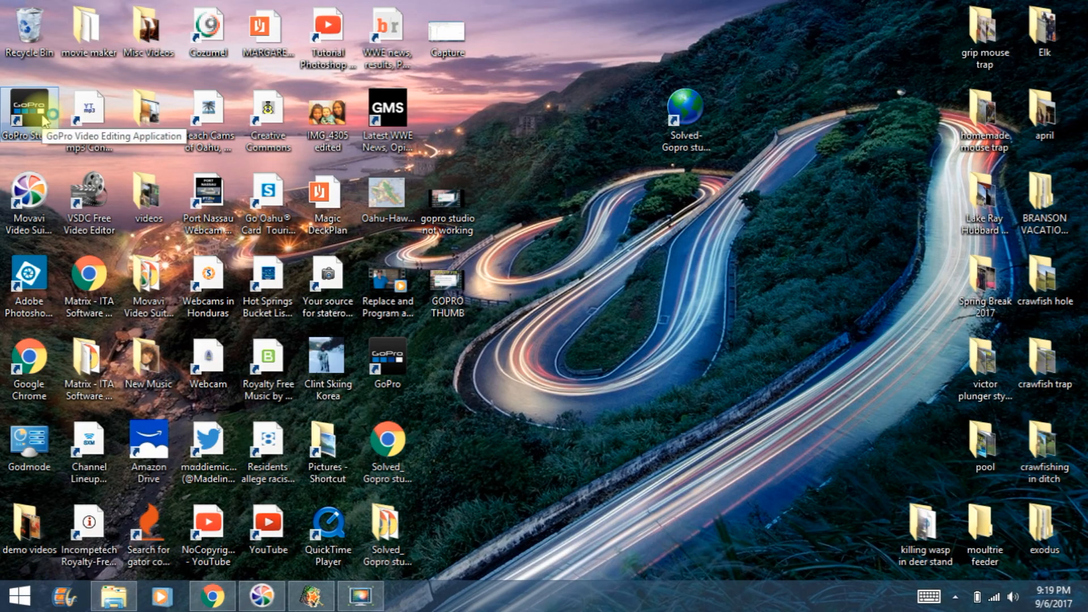
Step: Start GoPro Studio from its desktop shortcut and maximize its window
double_click(29, 111)
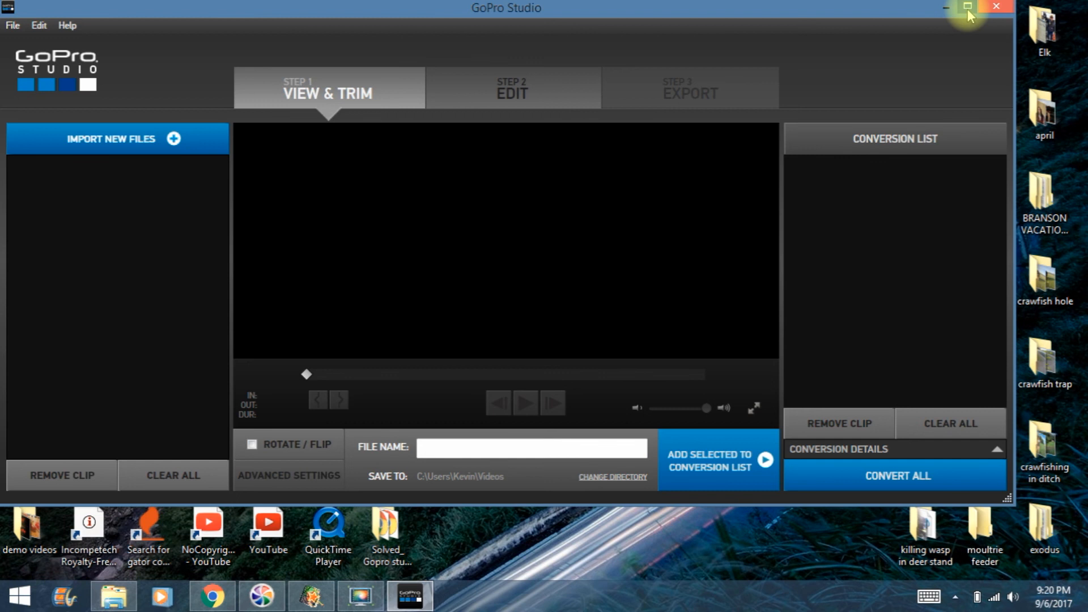
click(967, 7)
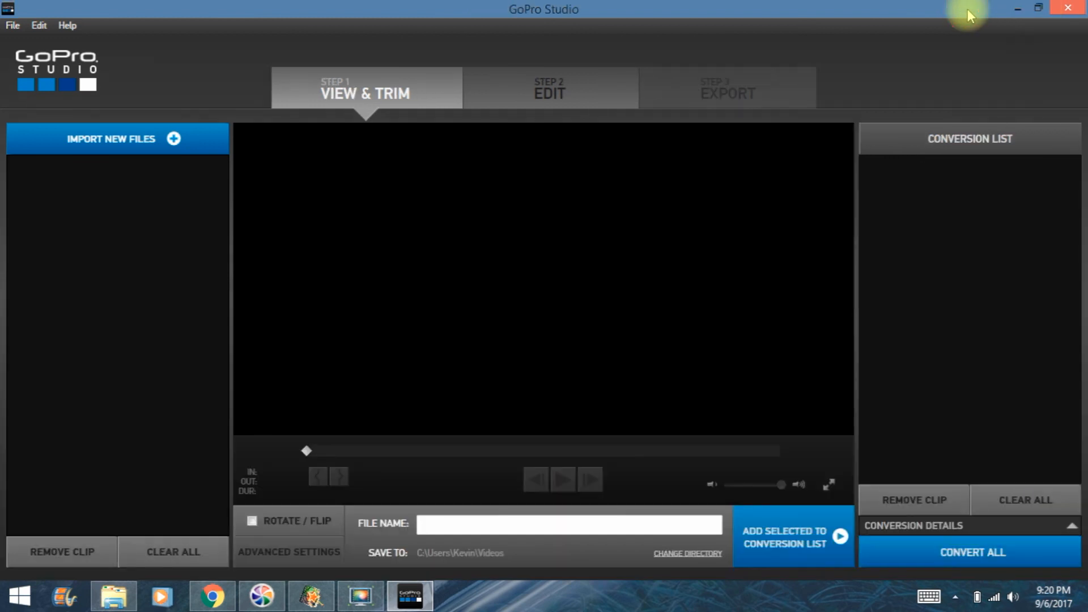